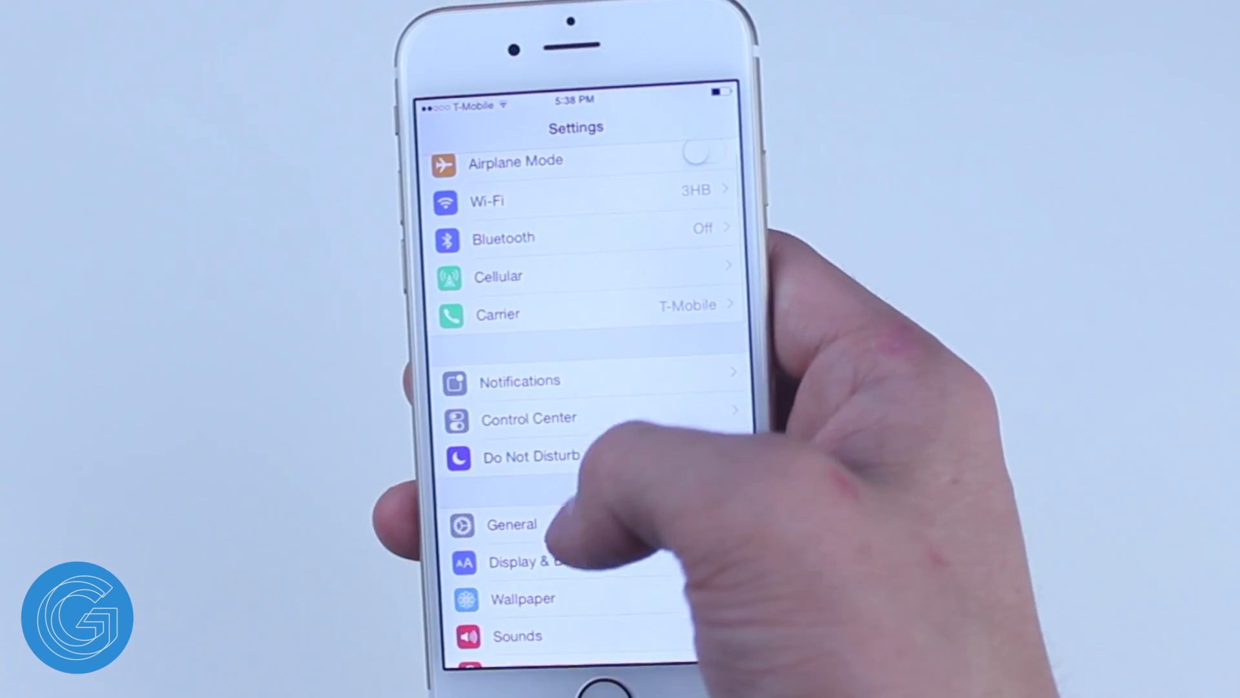
Add TouchPal as a new keyboard from General > Keyboard settings and open its options.
left_click(512, 524)
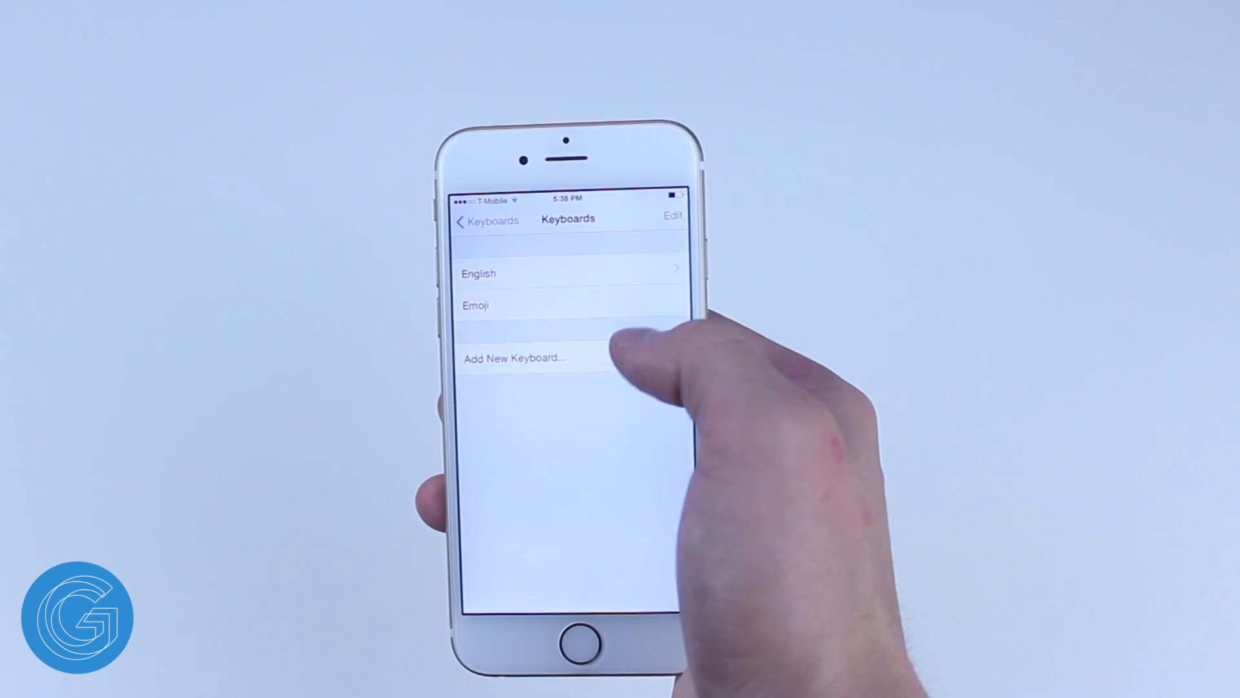
left_click(515, 357)
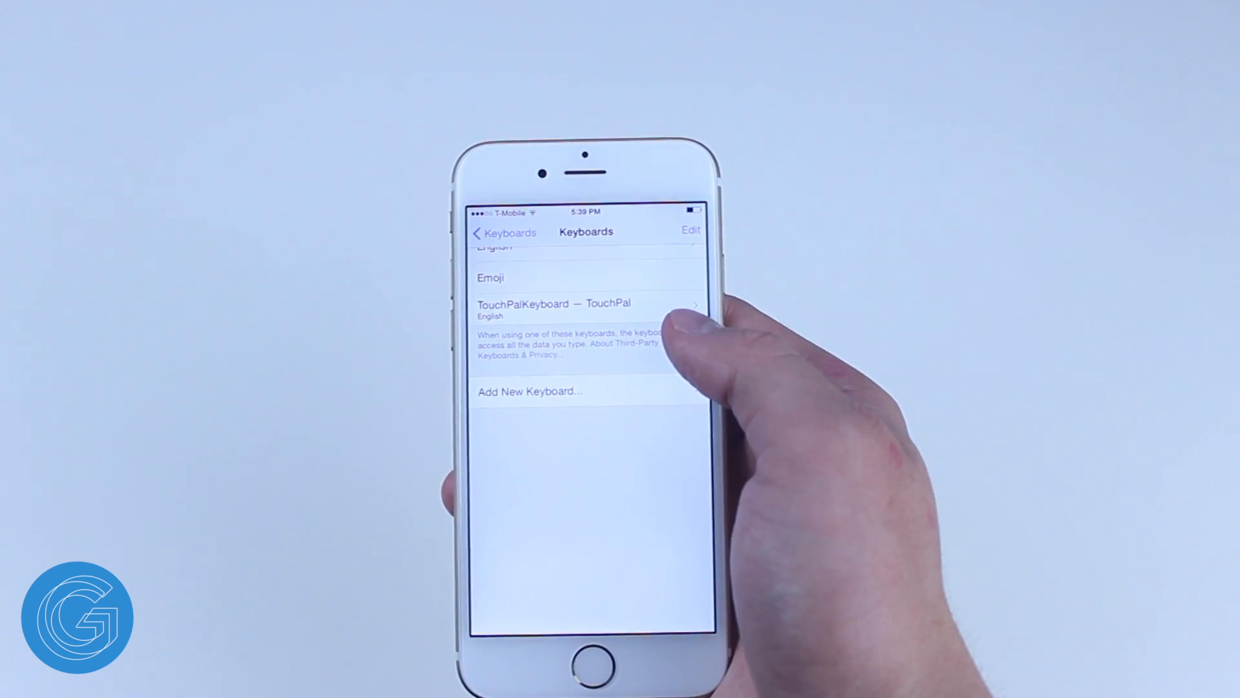
left_click(691, 231)
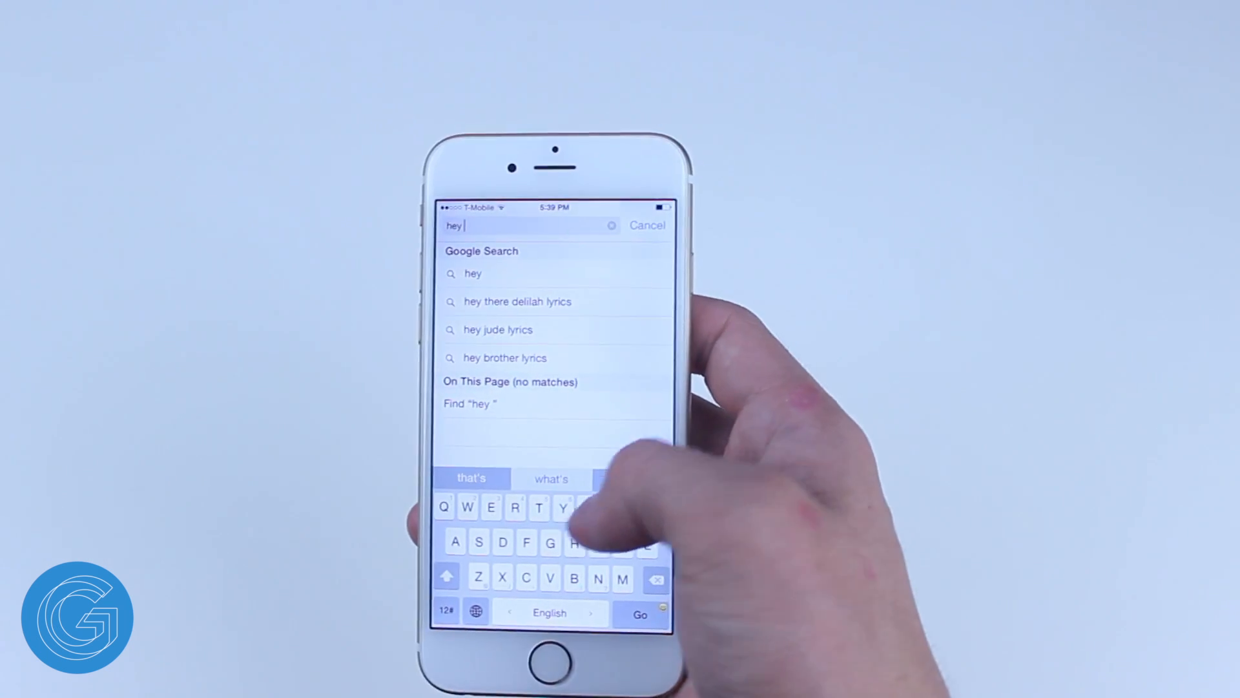
Accept the TouchPal suggestion "what's" so Safari's search reads "hey what's".
left_click(550, 479)
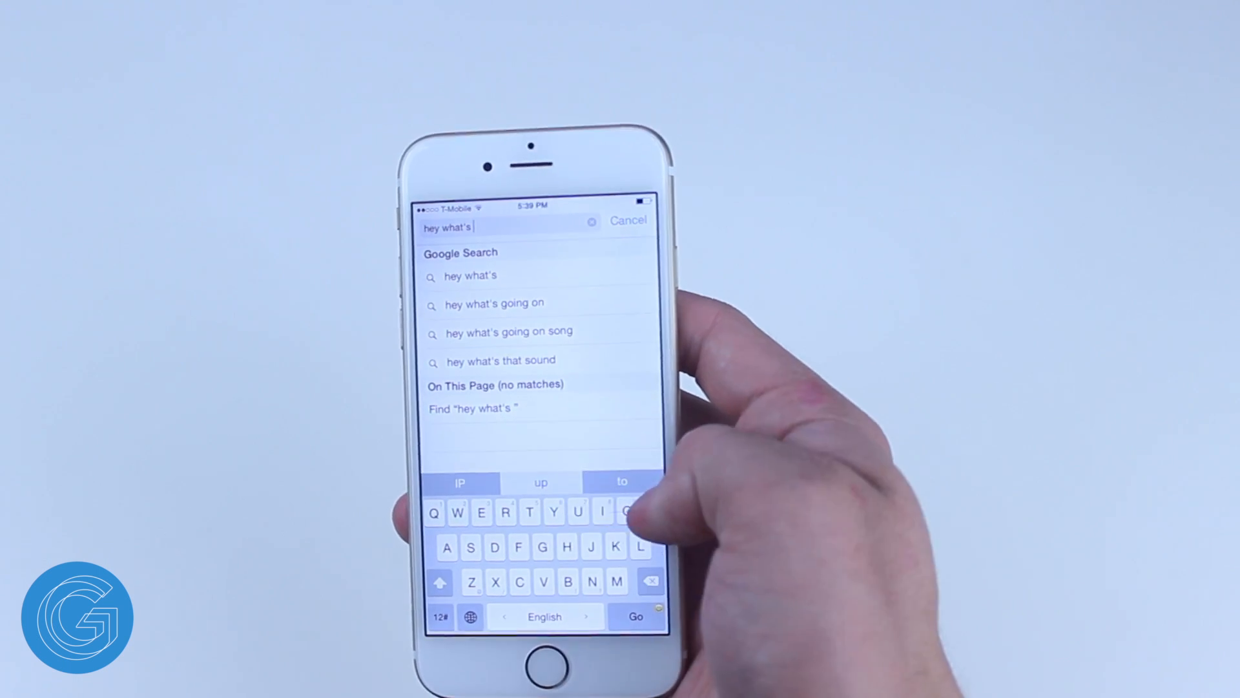